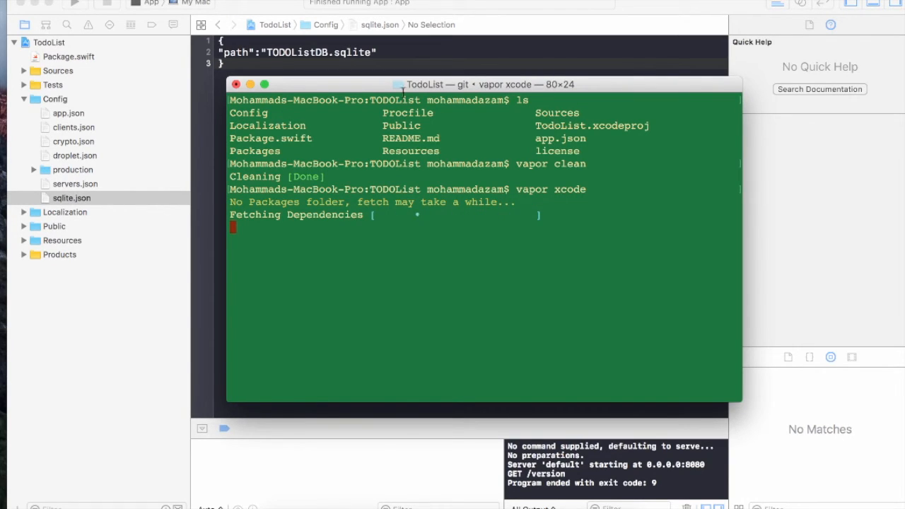
Run 'vapor clean' then 'vapor xcode' in the TodoList directory, refetching dependencies.
{"action": "left_click", "coordinate": [67, 56]}
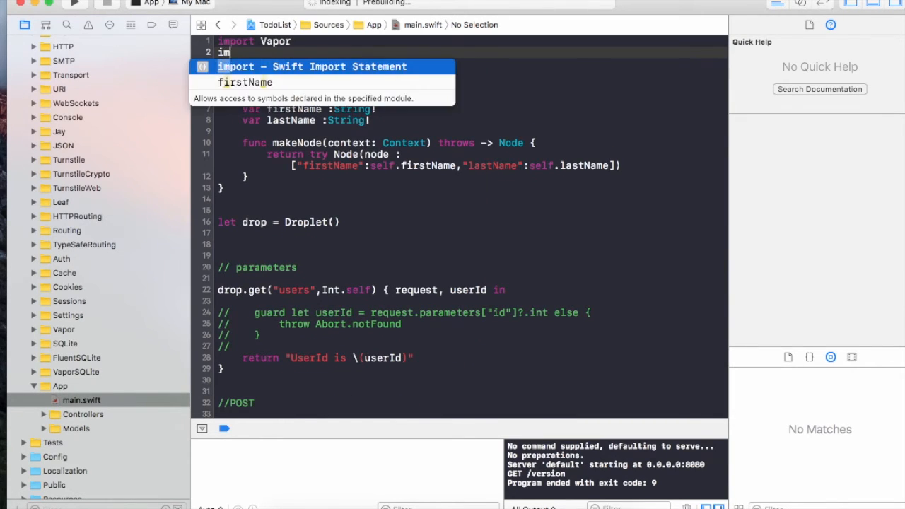
Add 'import VaporSQLite' below 'import Vapor' at the top of main.swift.
{"action": "type", "text": "import VaporSQLite"}
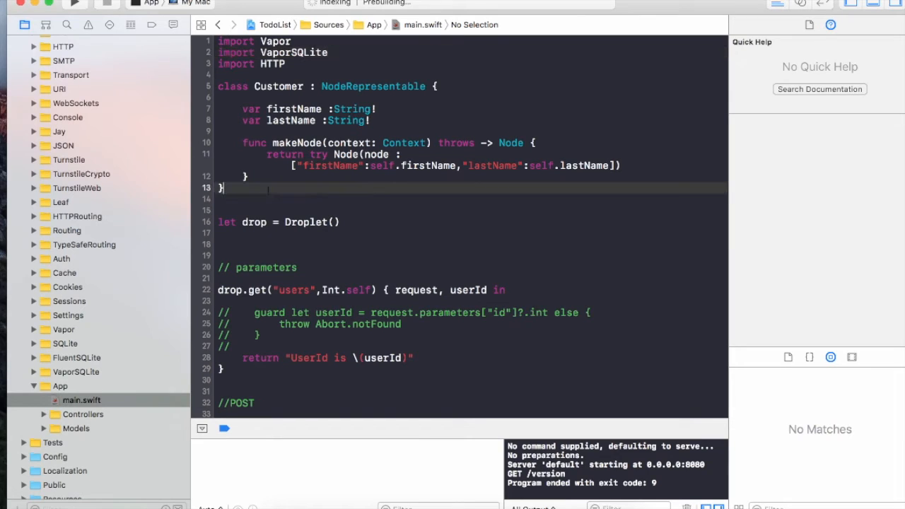